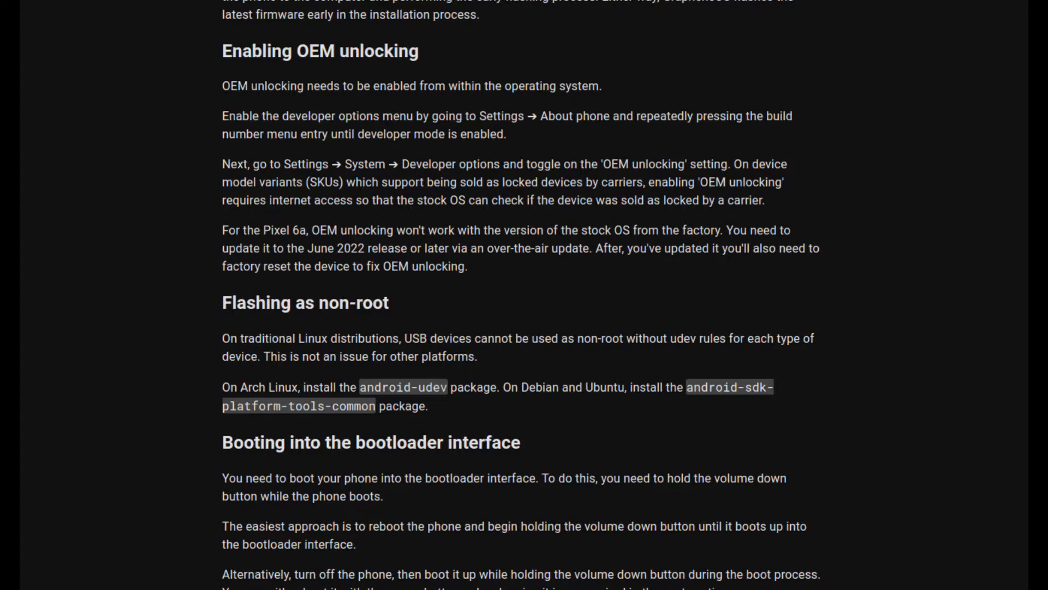
scroll("down", 3)
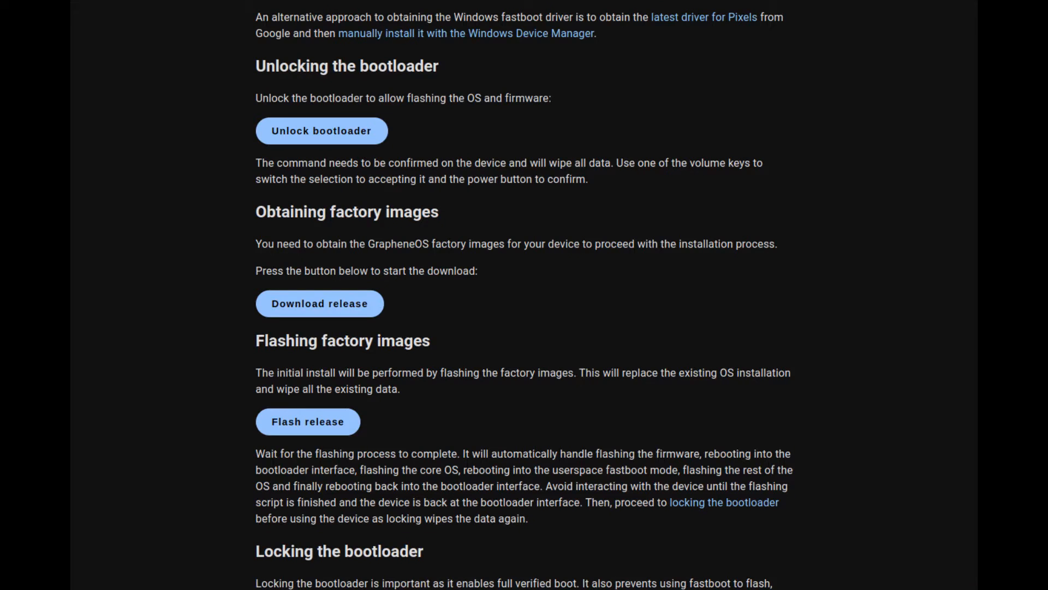